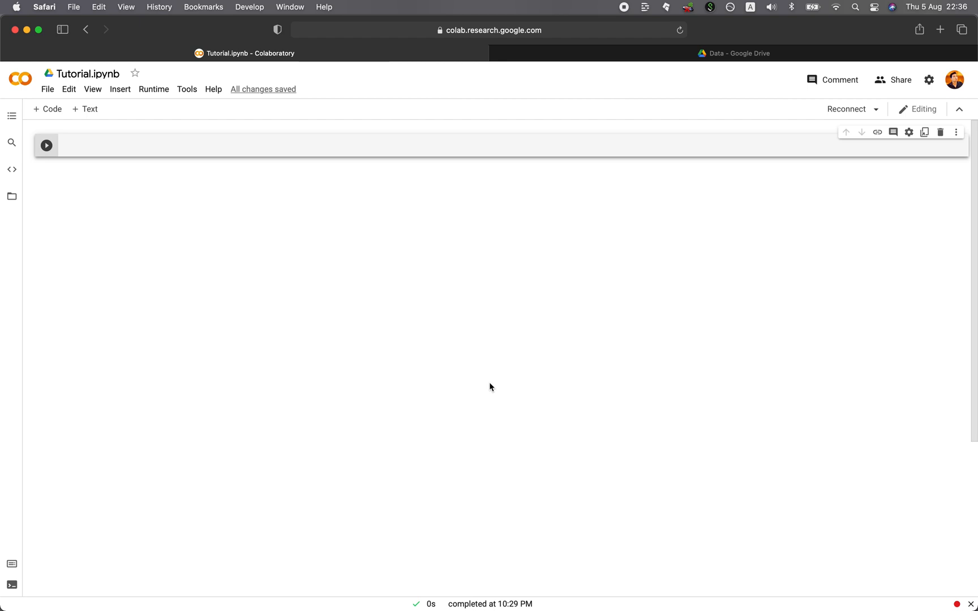
pyautogui.moveTo(166, 205)
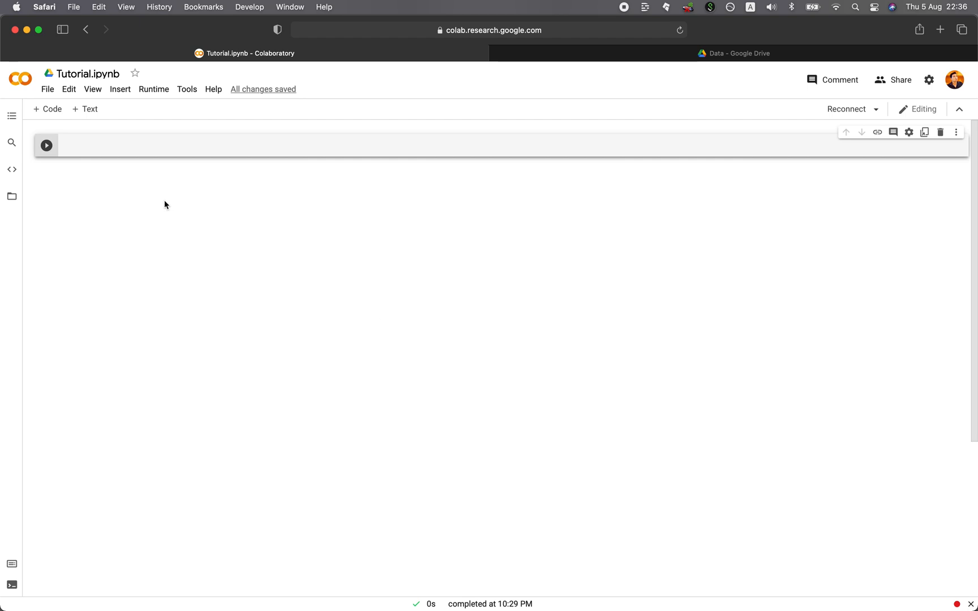
# Show the notebook's Files panel and start uploading chembl28.gz from the desktop.
pyautogui.click(11, 197)
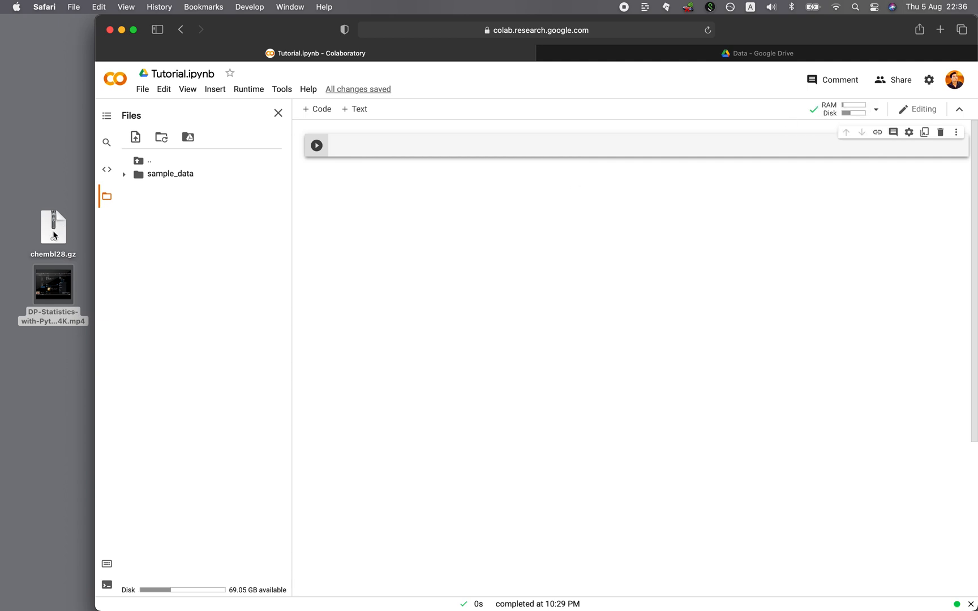
pyautogui.click(53, 228)
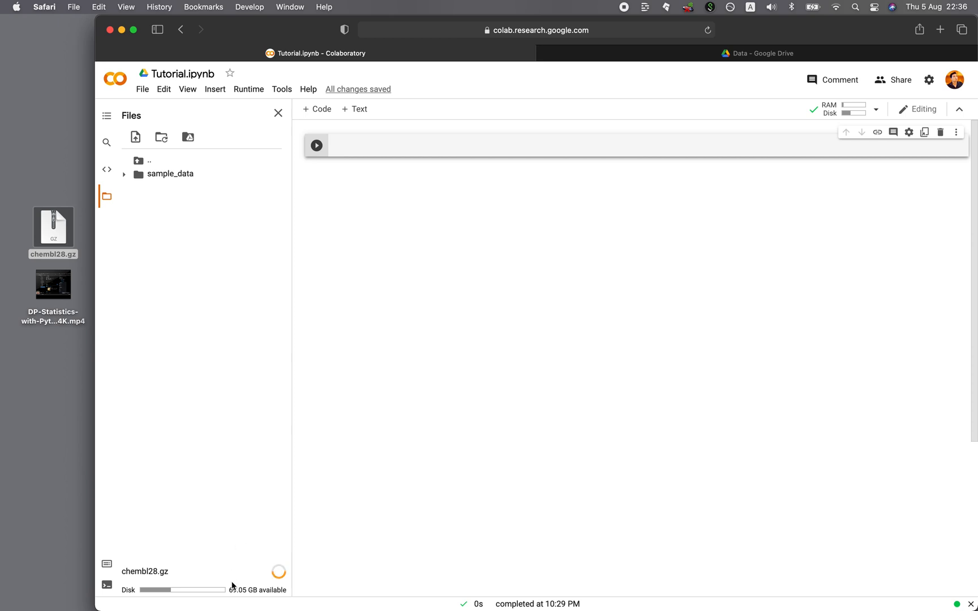
pyautogui.moveTo(54, 233)
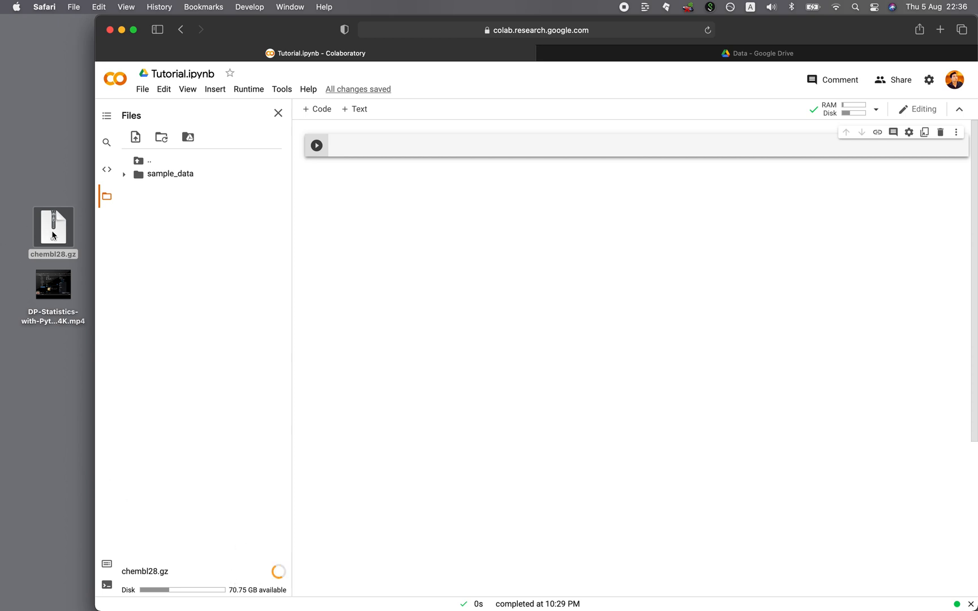
pyautogui.moveTo(233, 571)
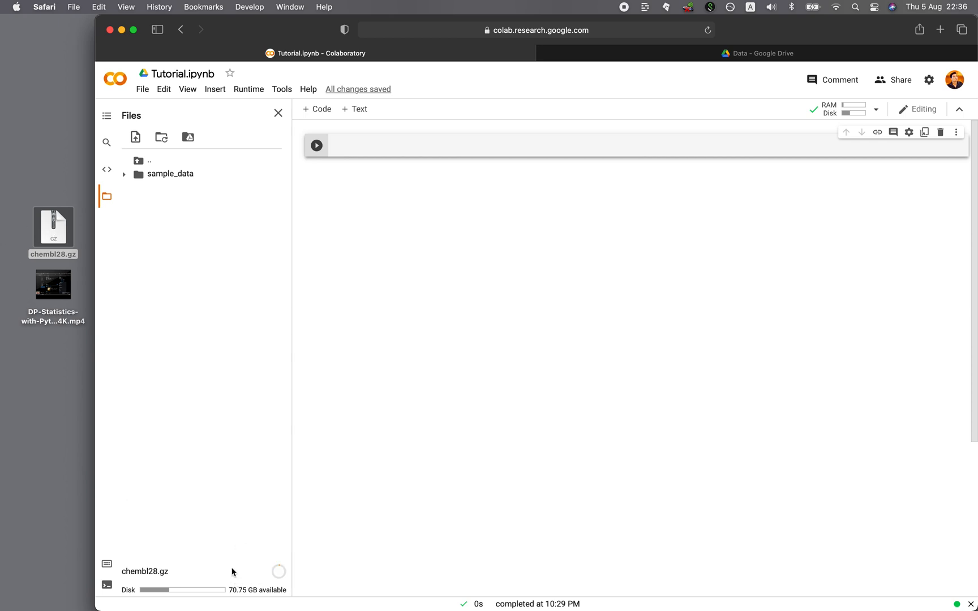
pyautogui.moveTo(250, 573)
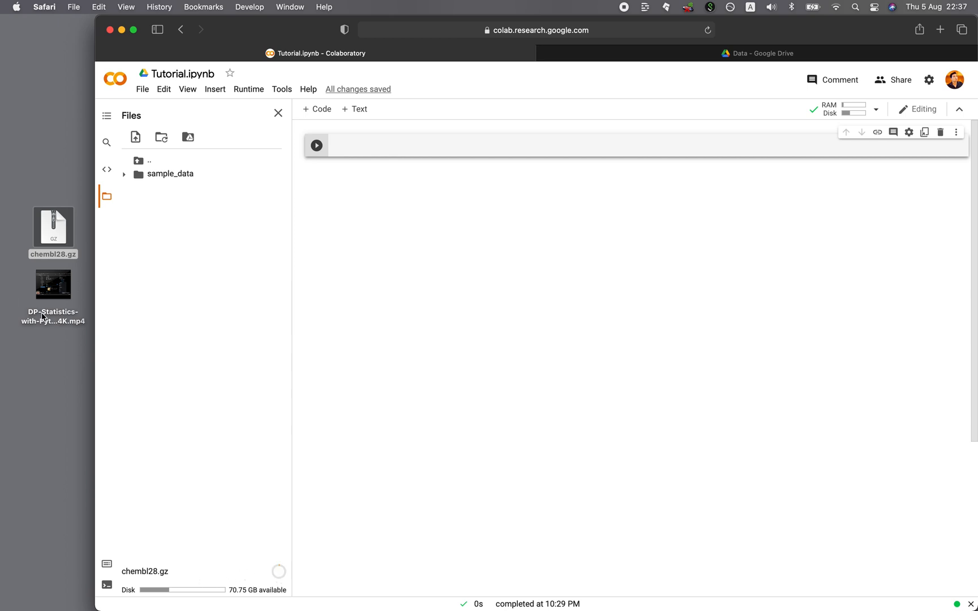
# Bring up Get Info for the DP-Statistics 4K video, showing its 1.3 GB size.
pyautogui.click(53, 285)
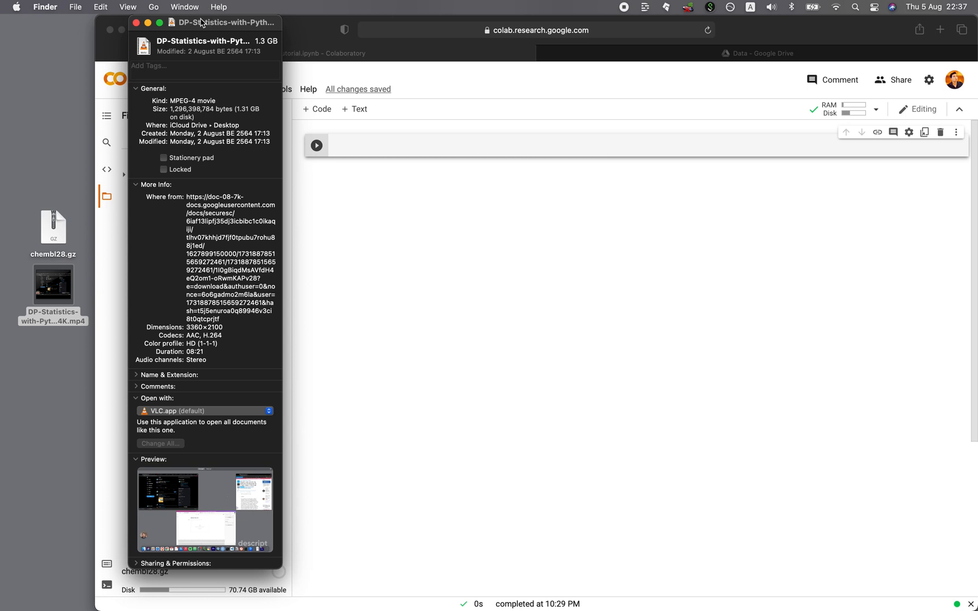
pyautogui.moveTo(249, 111)
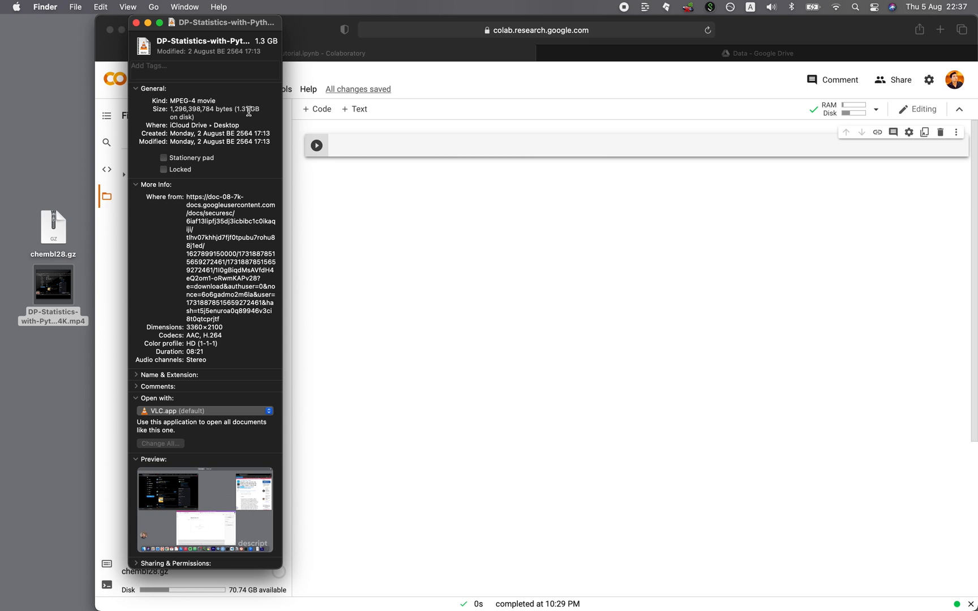
# Close the video's Get Info window and return to the Colab upload.
pyautogui.click(132, 23)
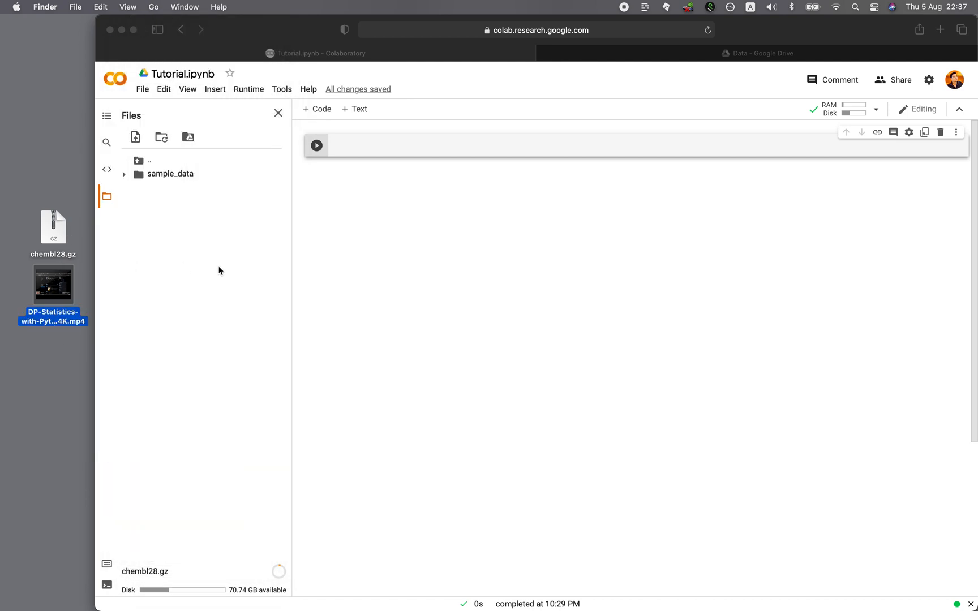
pyautogui.moveTo(284, 573)
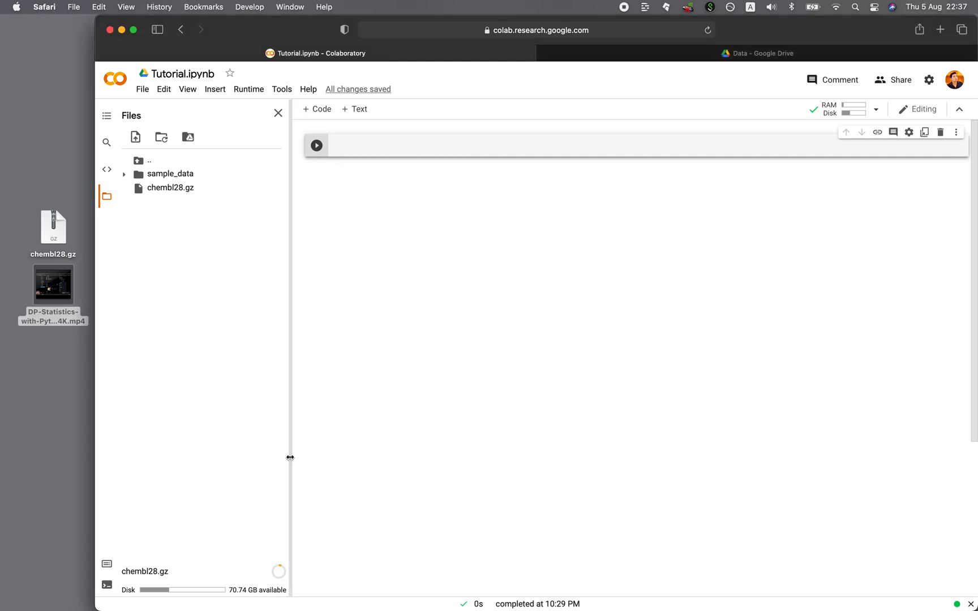
pyautogui.moveTo(667, 176)
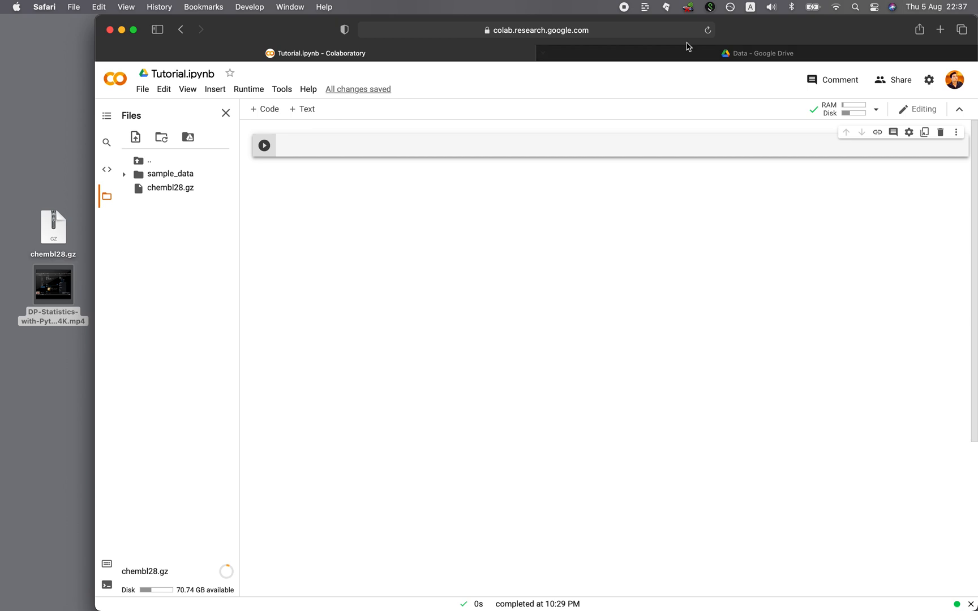
# In the Drive Data folder, get the shareable link for chembl28.gz.
pyautogui.click(759, 53)
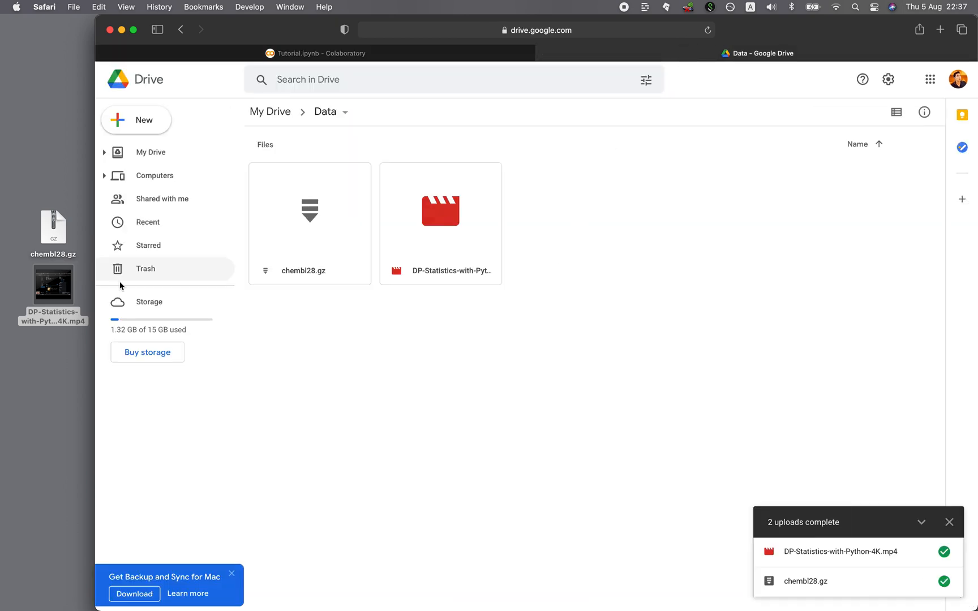
pyautogui.click(51, 424)
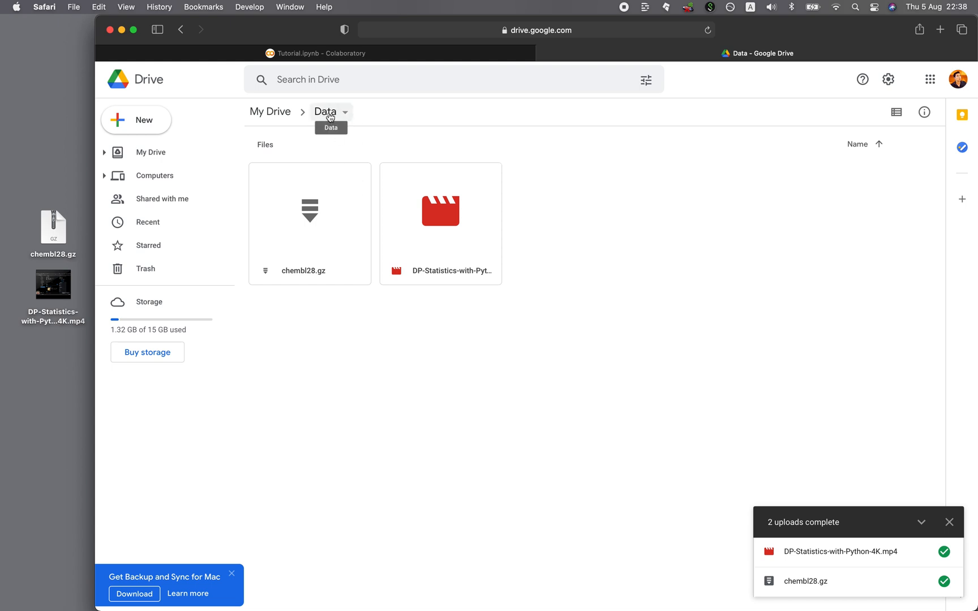
pyautogui.moveTo(338, 230)
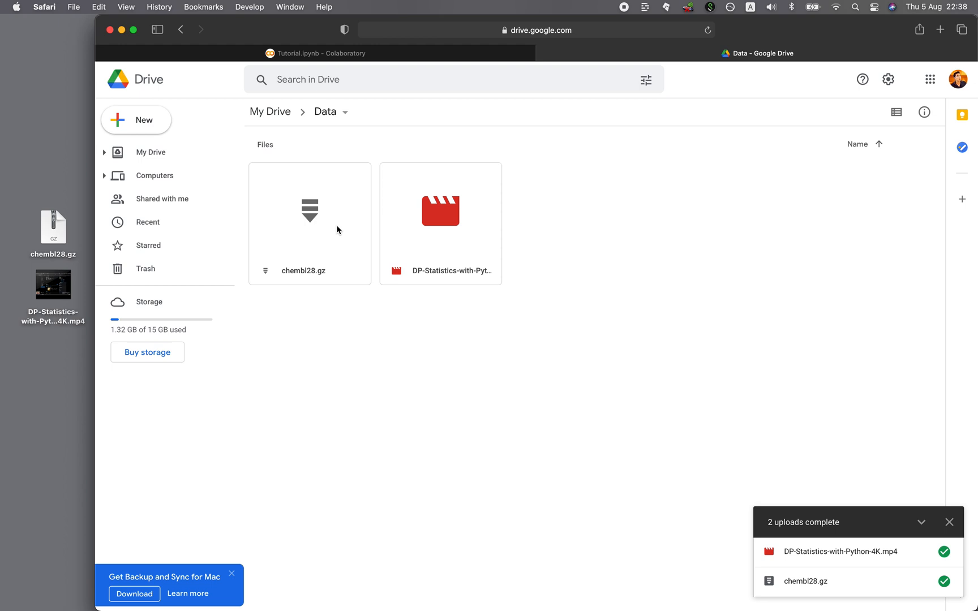
pyautogui.moveTo(330, 238)
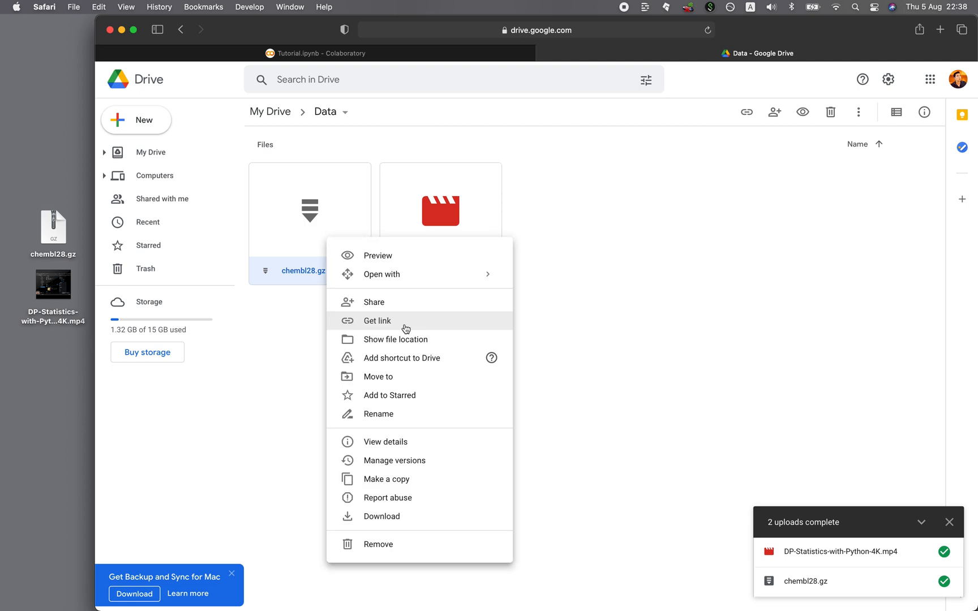
pyautogui.click(377, 322)
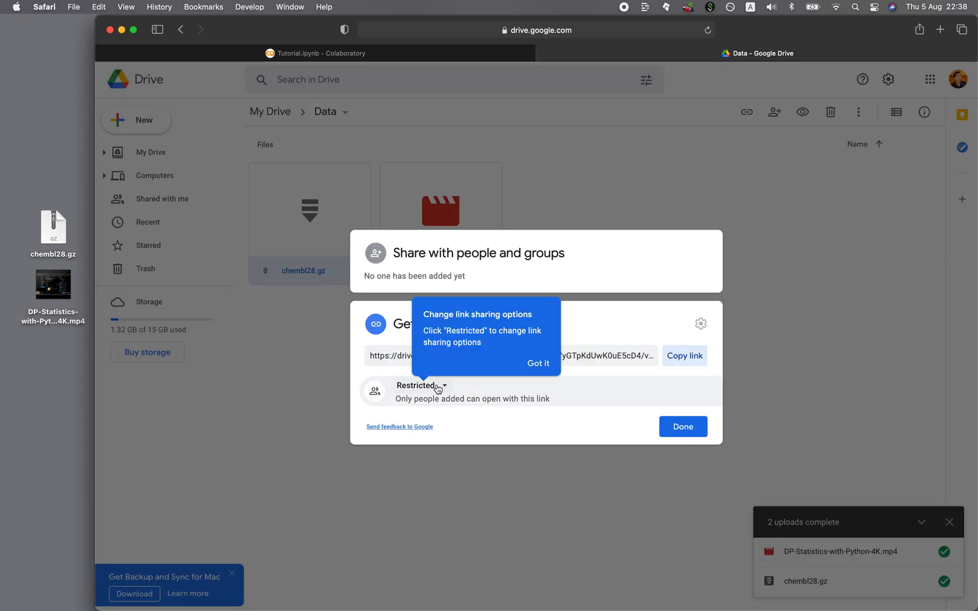
# Allow anyone with the link to view chembl28.gz, select its file ID and finish sharing.
pyautogui.click(422, 385)
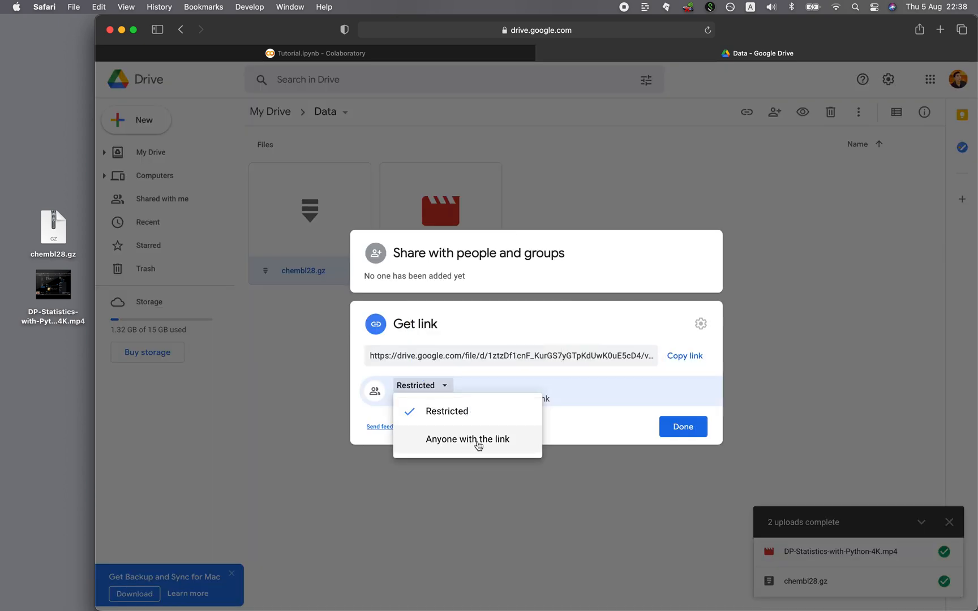
pyautogui.click(468, 439)
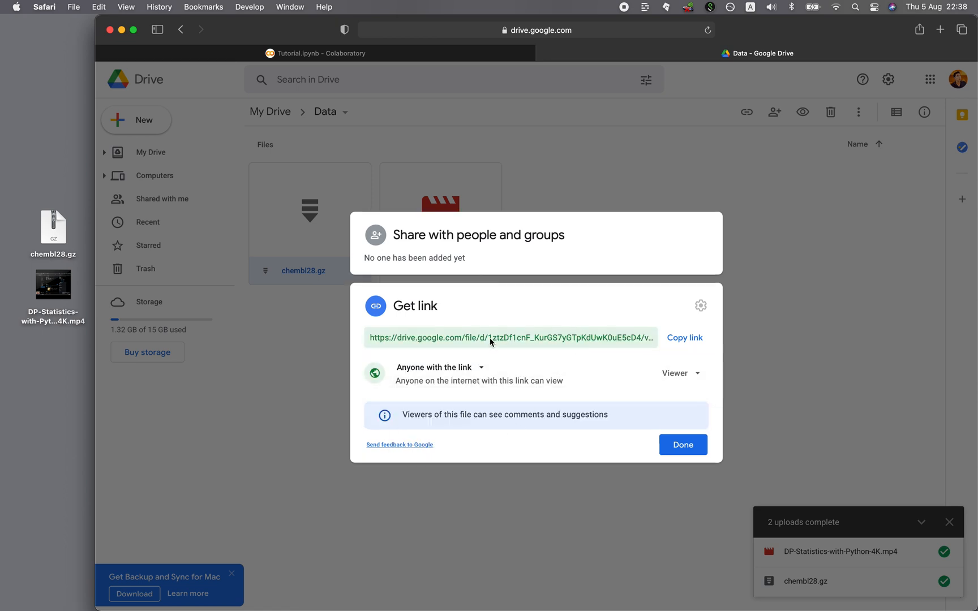
pyautogui.moveTo(510, 341)
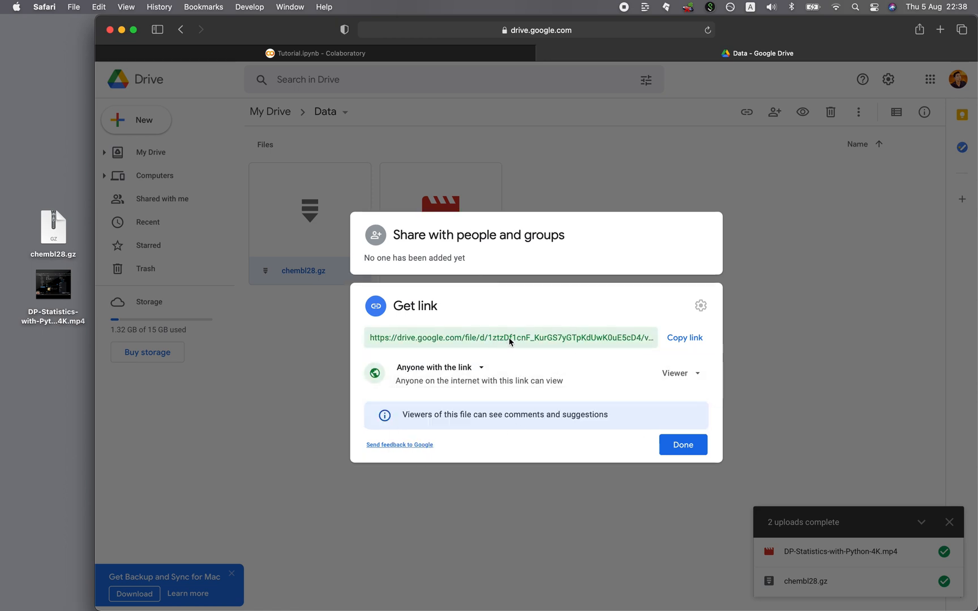
pyautogui.doubleClick(528, 337)
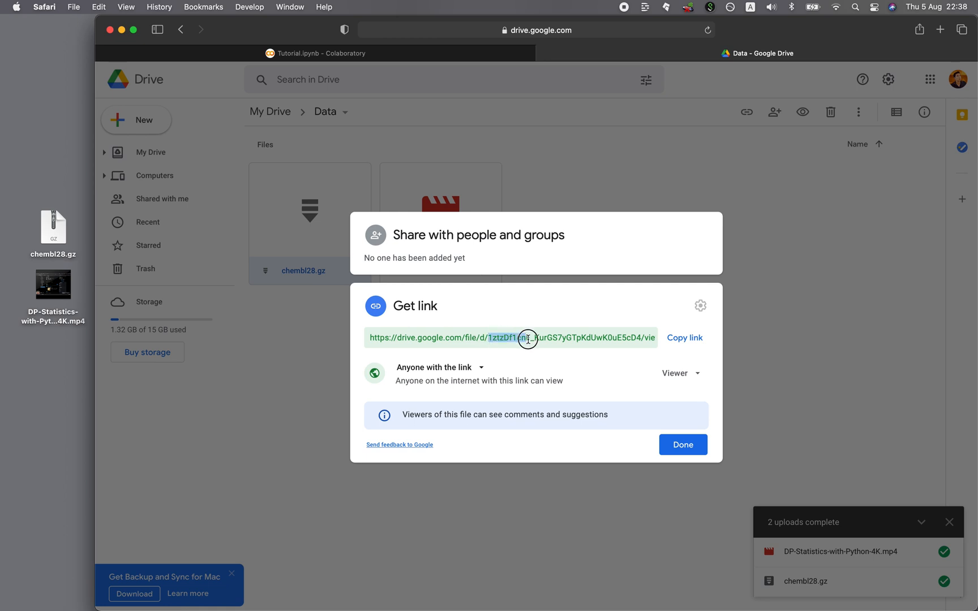
pyautogui.click(682, 445)
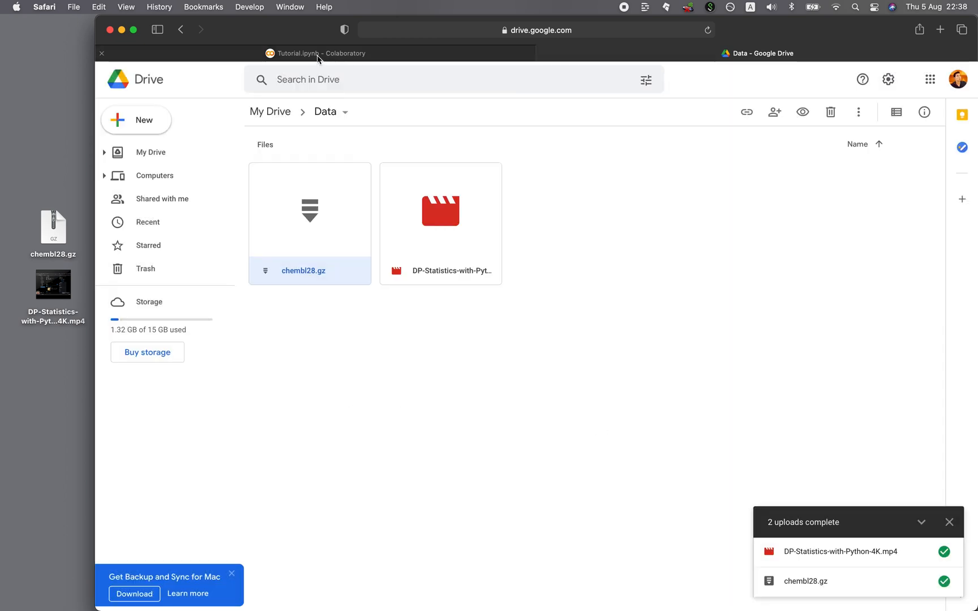
# Run '! gdown --id 1ztzDf1cnF_KurGS7yGTpKdUwK0uE5cD4' to download chembl28.gz into /content.
pyautogui.click(319, 53)
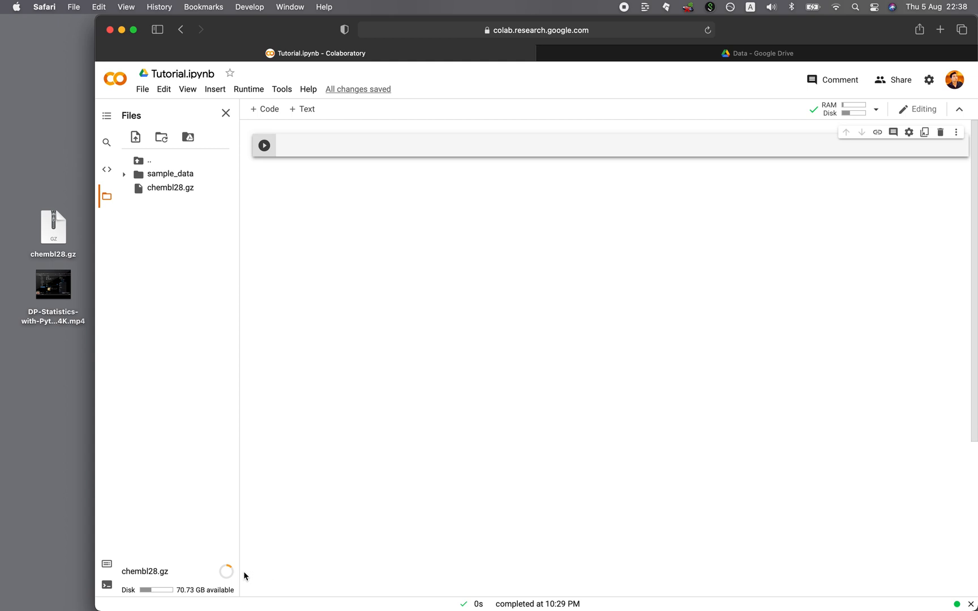
pyautogui.write('!')
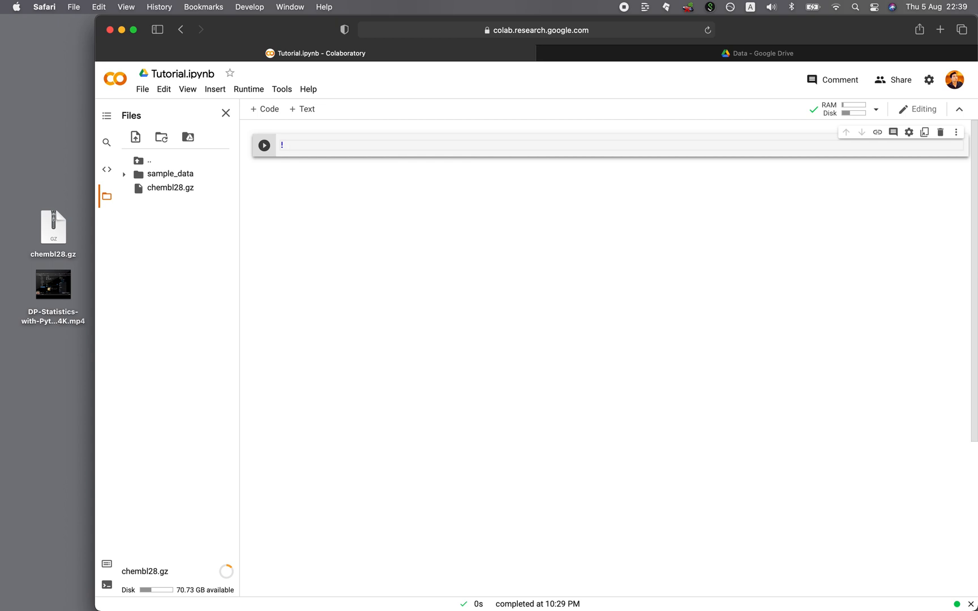
pyautogui.write('" "')
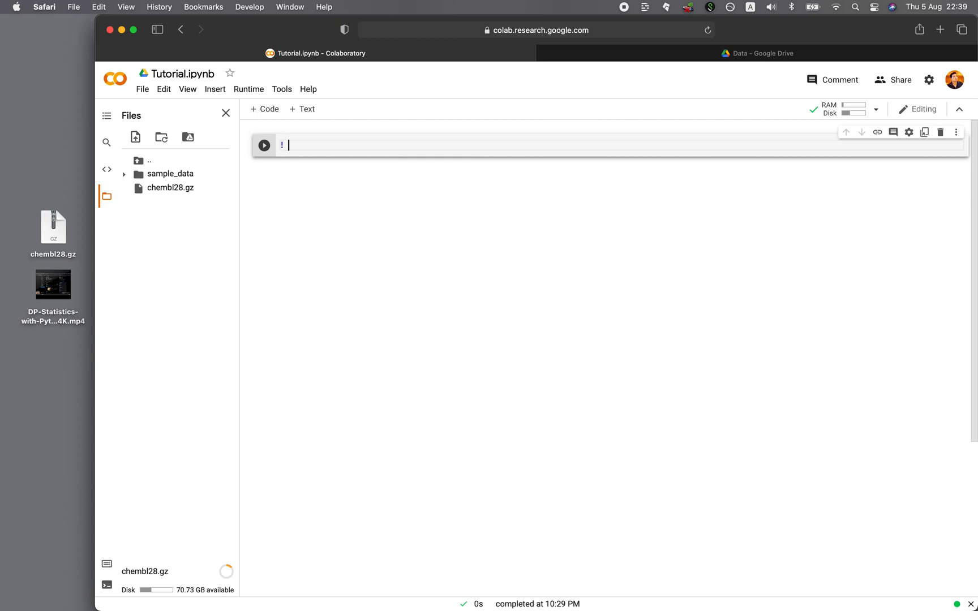
pyautogui.write('gdown')
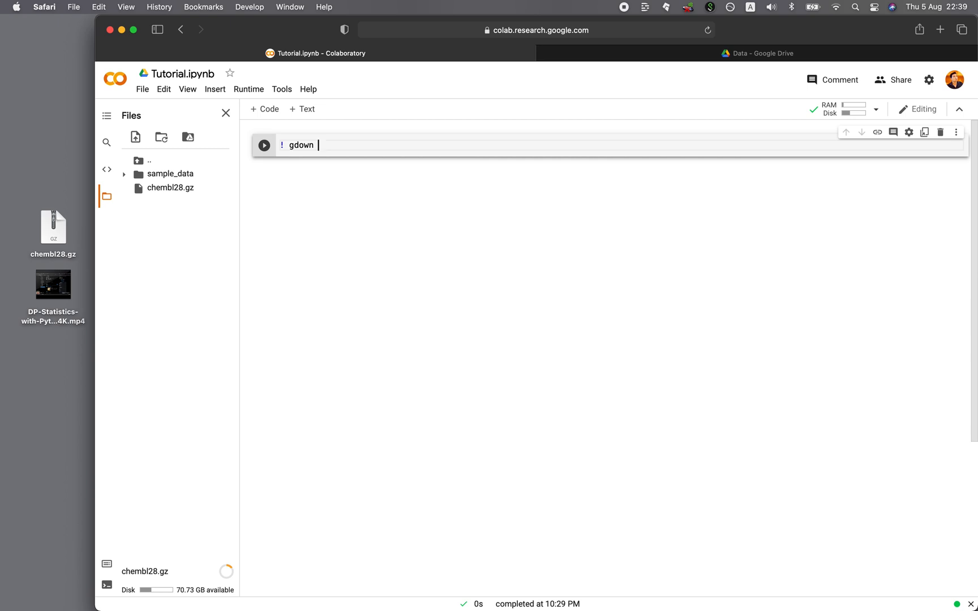
pyautogui.write('--')
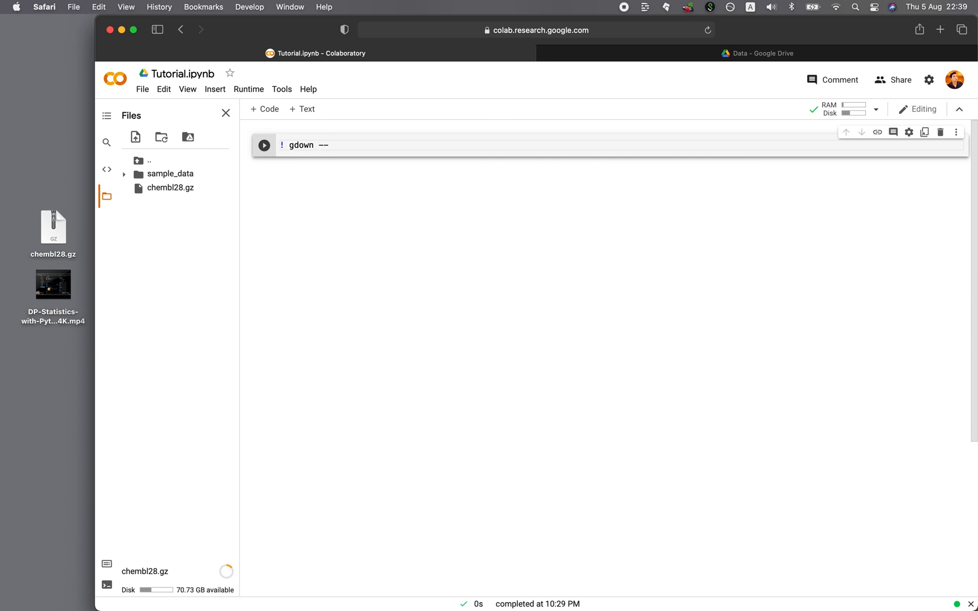
pyautogui.write('id')
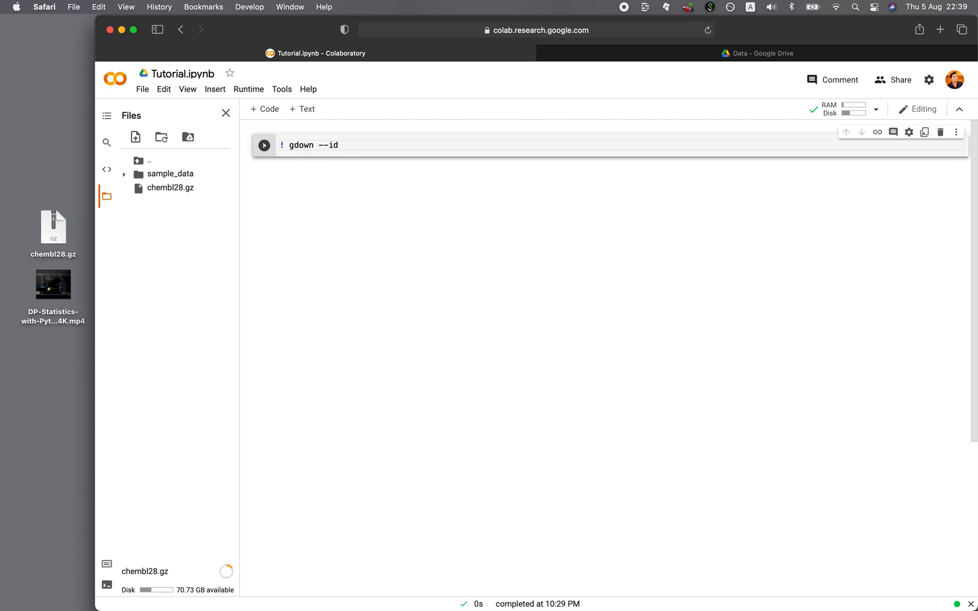
pyautogui.write('1ztzDf1cnF_KurGS7yGTpKdUwK0uE5cD4')
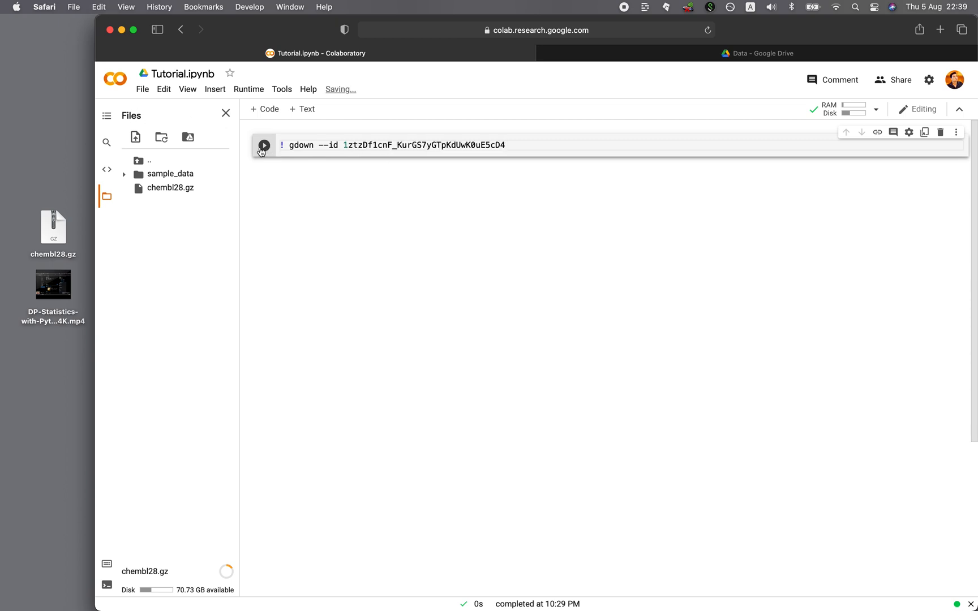
pyautogui.click(263, 145)
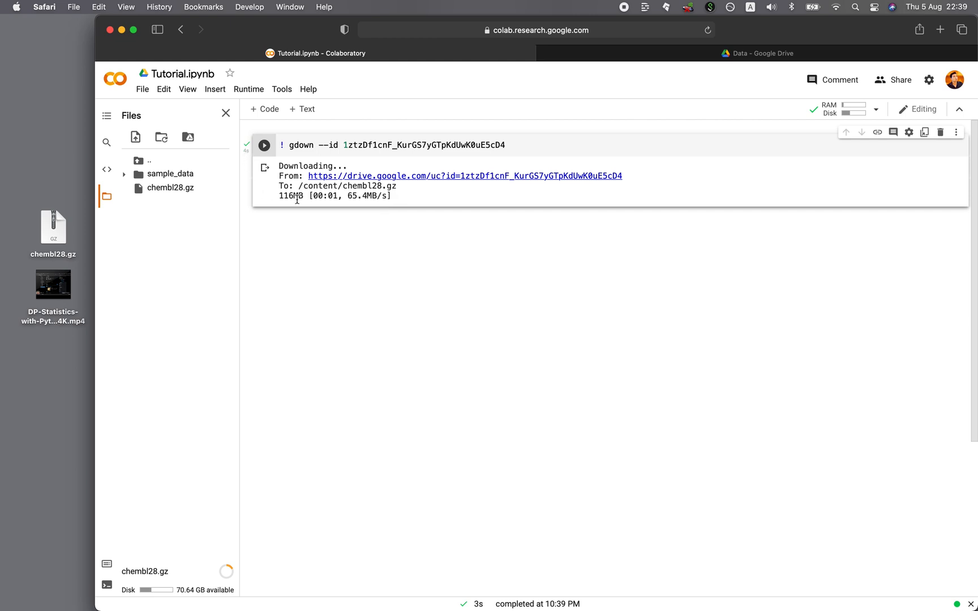
pyautogui.moveTo(342, 482)
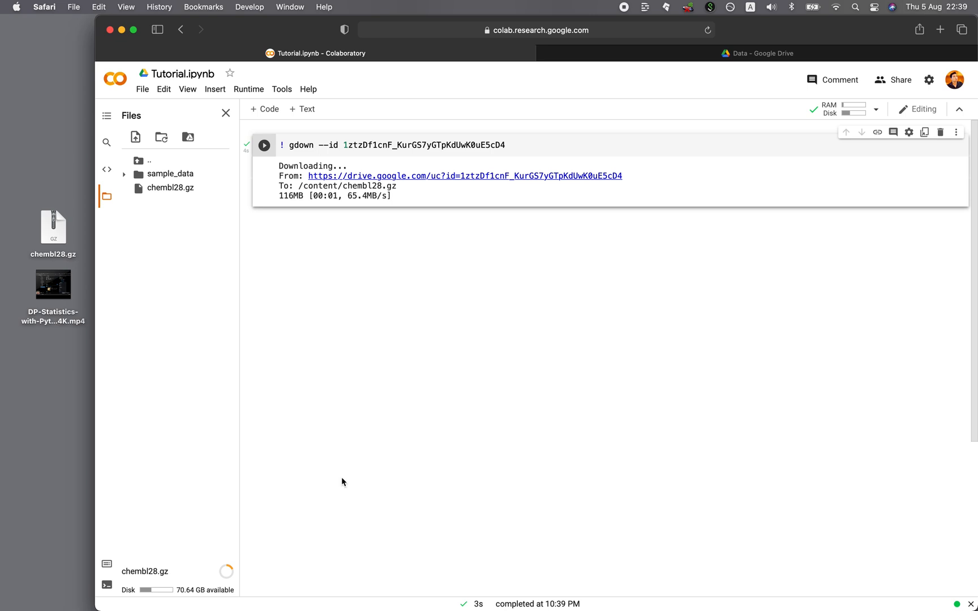
pyautogui.moveTo(181, 559)
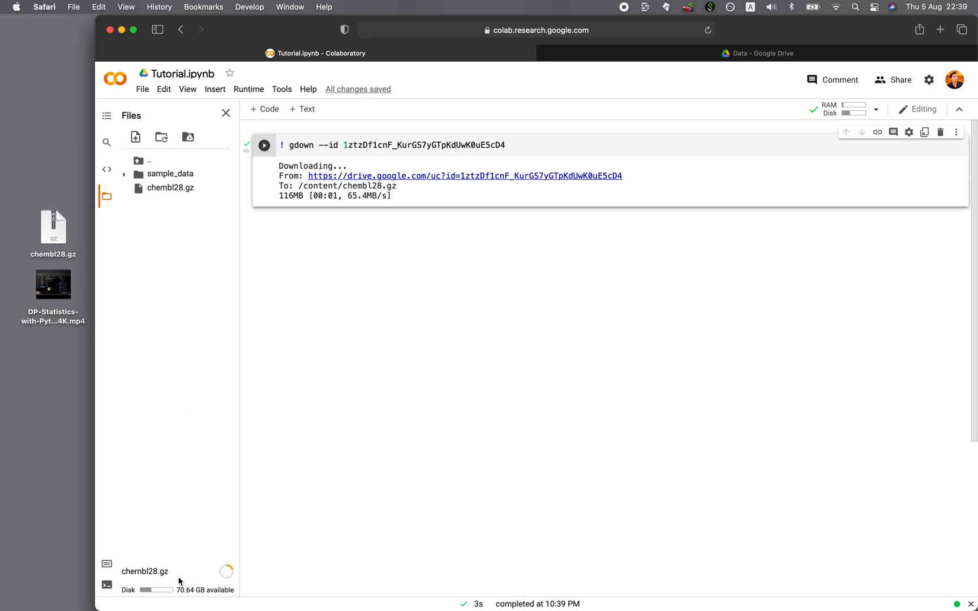
pyautogui.moveTo(52, 306)
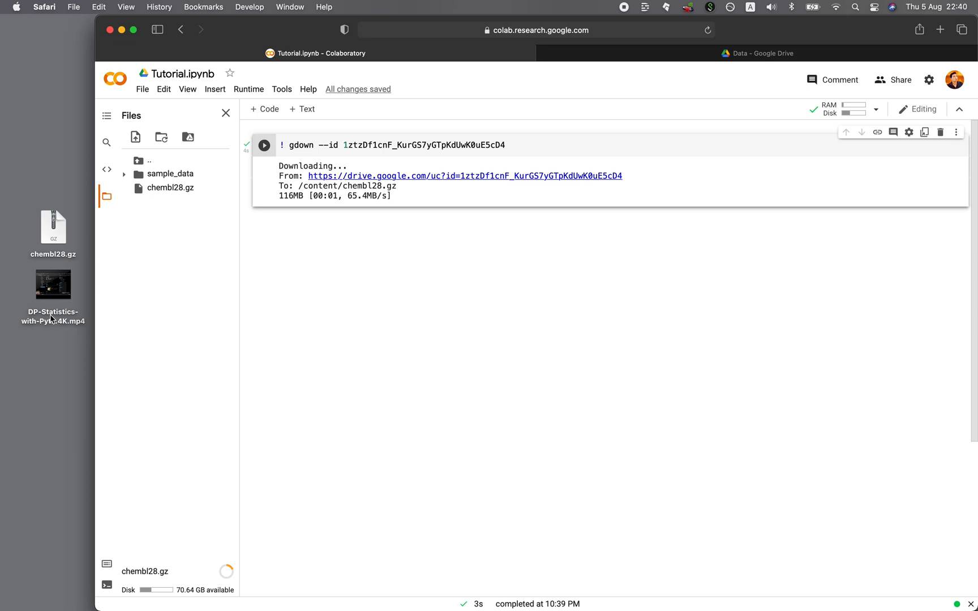
# Share DP-Statistics-with-Python-4K.mp4 with anyone with the link, then return to Colab.
pyautogui.click(759, 53)
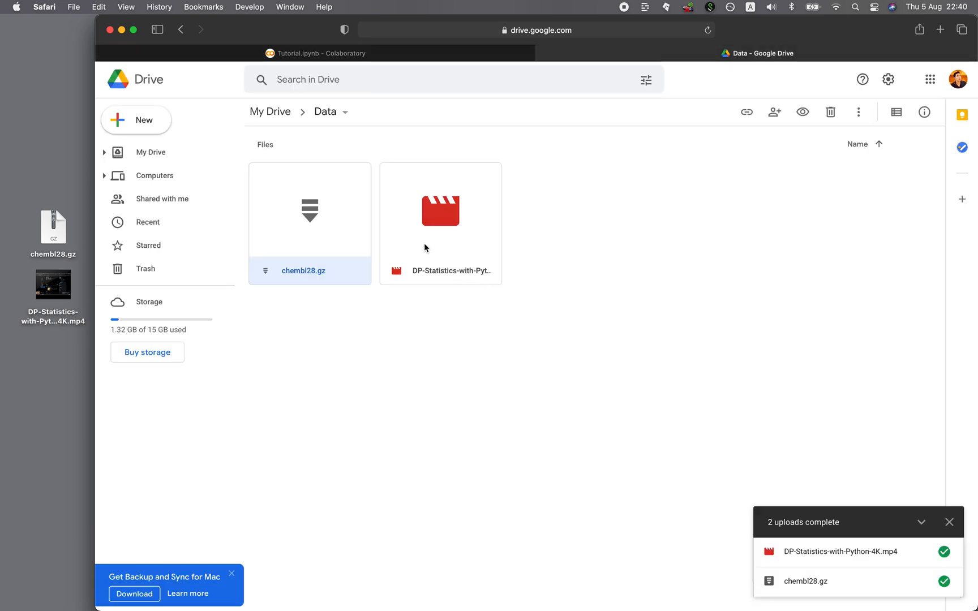
pyautogui.moveTo(452, 246)
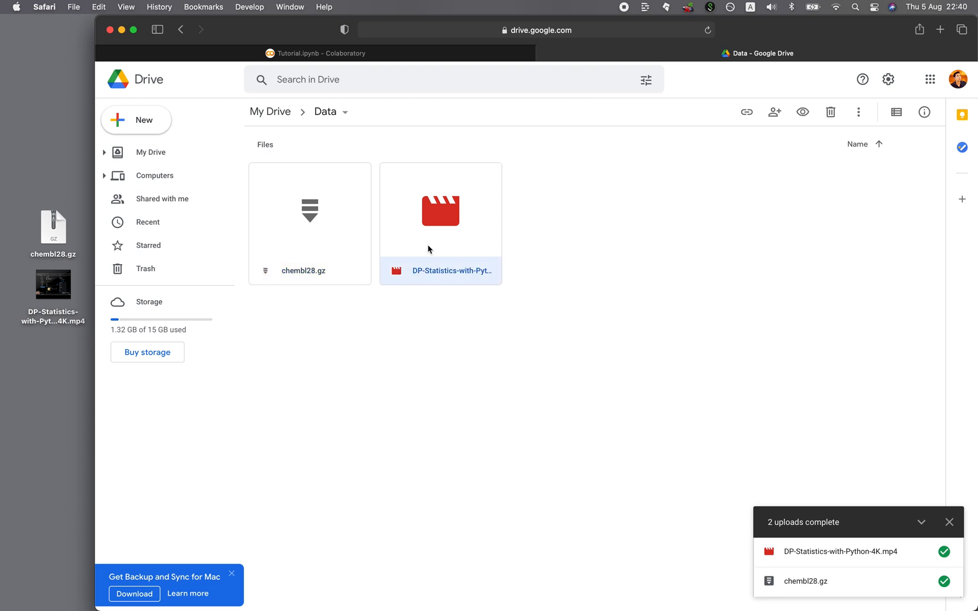
pyautogui.click(774, 111)
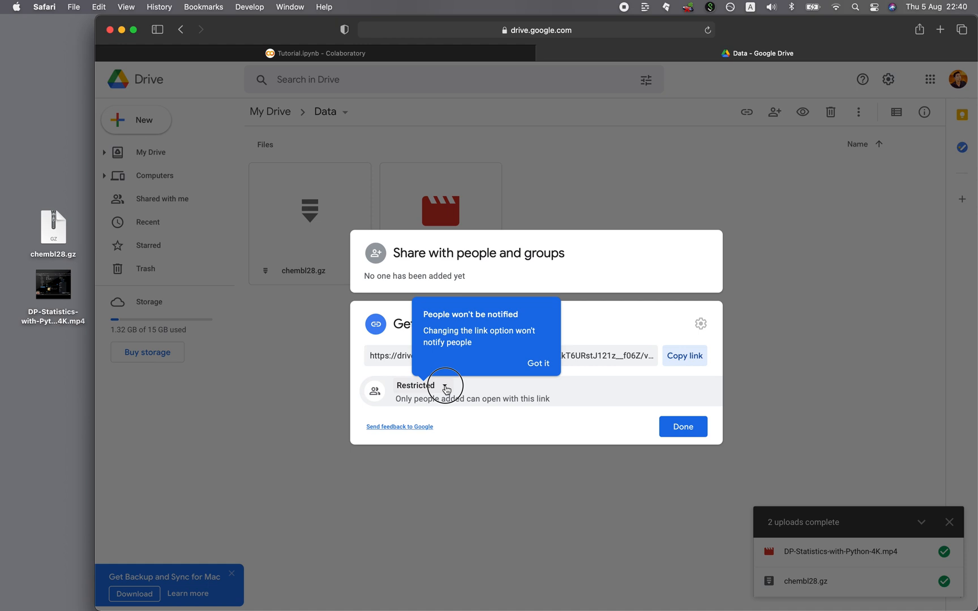
pyautogui.click(444, 385)
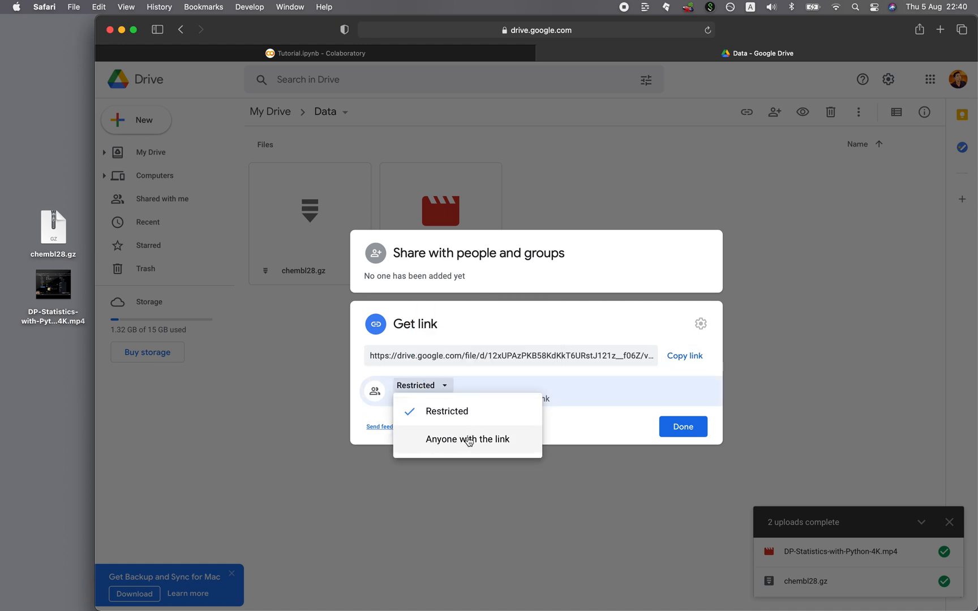
pyautogui.click(468, 439)
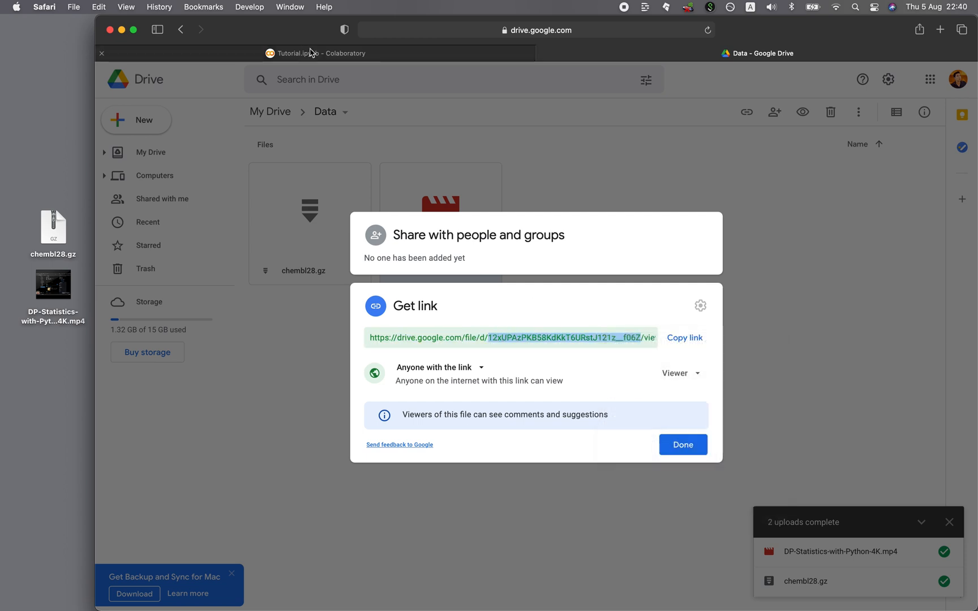
pyautogui.click(315, 53)
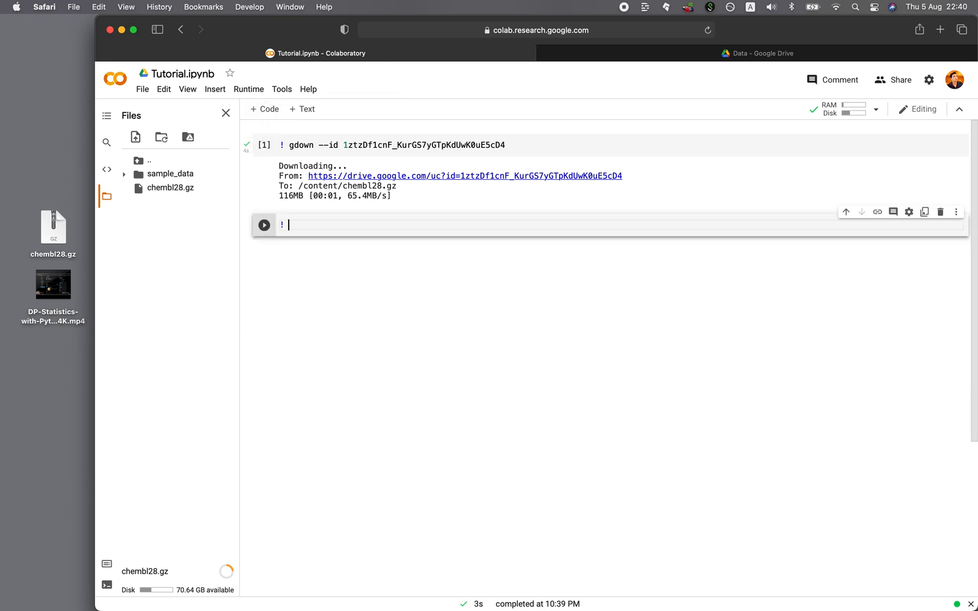
# Run '! gdown --id 12xUPAzPKB58KdKkT6URstJ121z__f06Z' to download the 1.30 GB video into /content.
pyautogui.write('gdown')
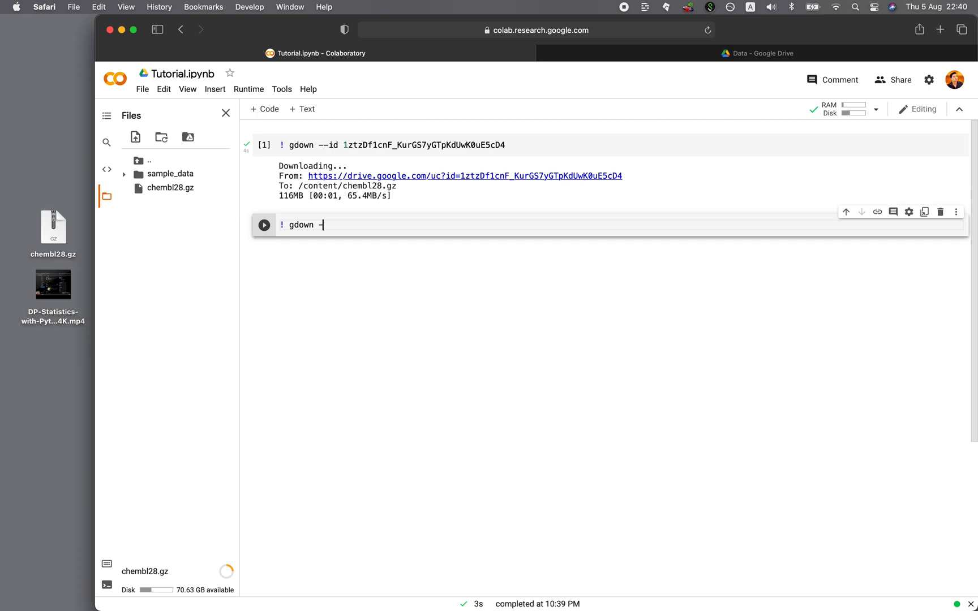
pyautogui.write('-id')
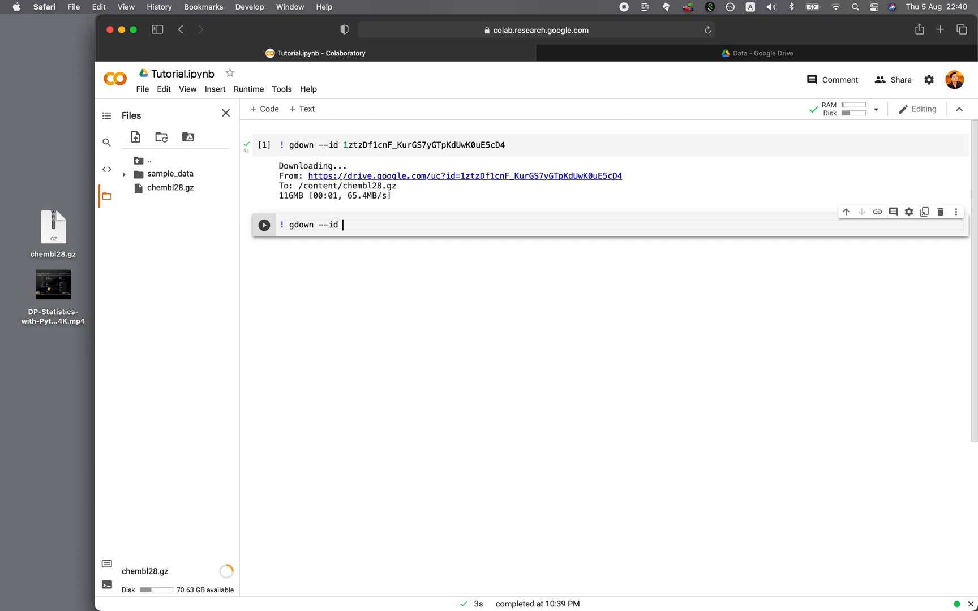
pyautogui.write('12xUPAzPKB58KdKkT6URstJ121z__f06Z')
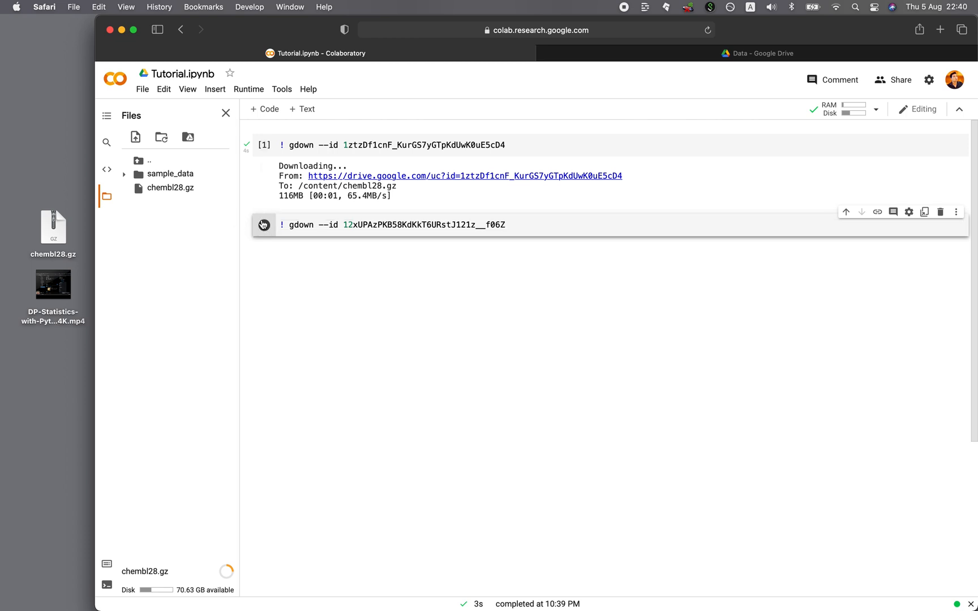
pyautogui.click(264, 226)
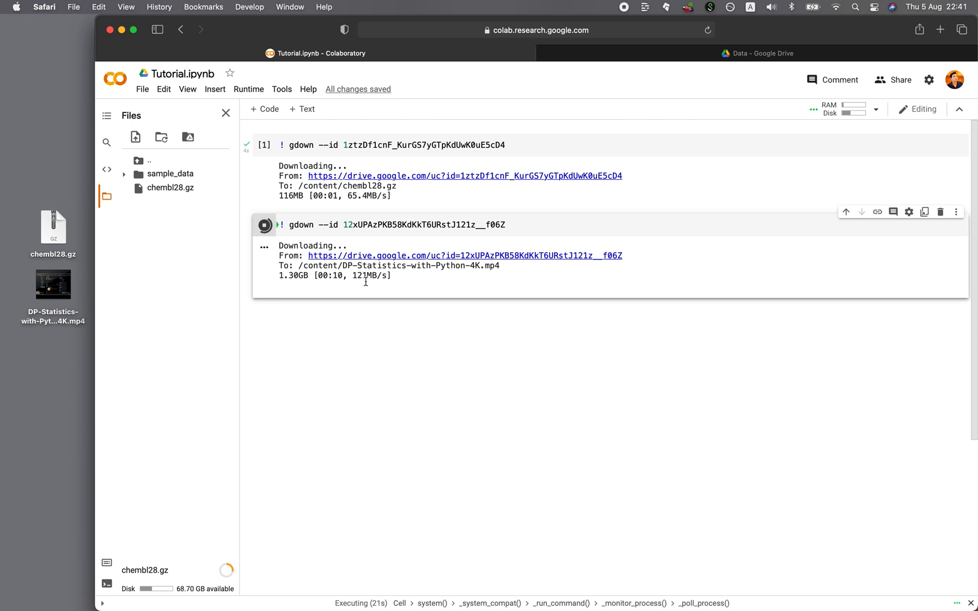
pyautogui.moveTo(249, 574)
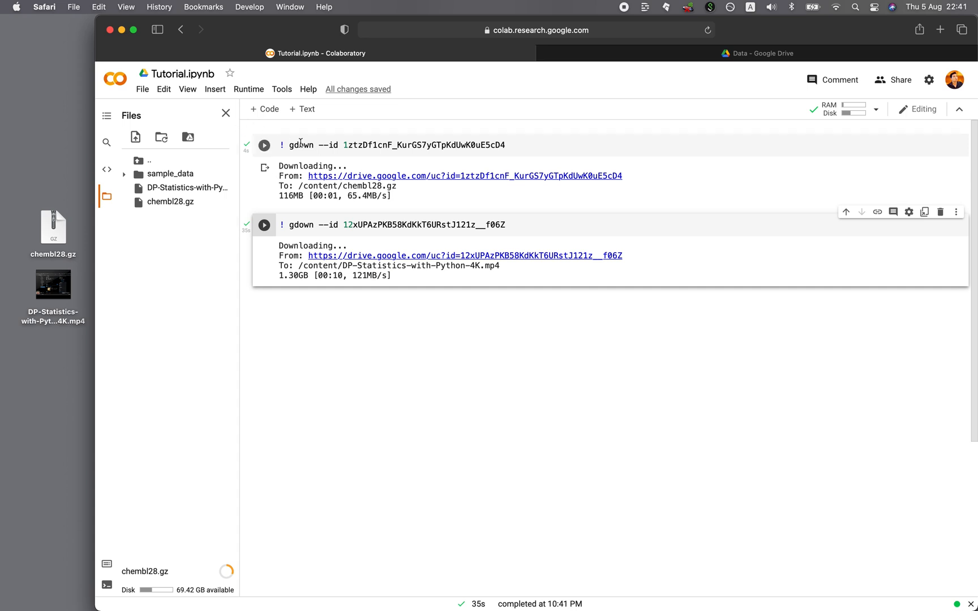
pyautogui.moveTo(318, 153)
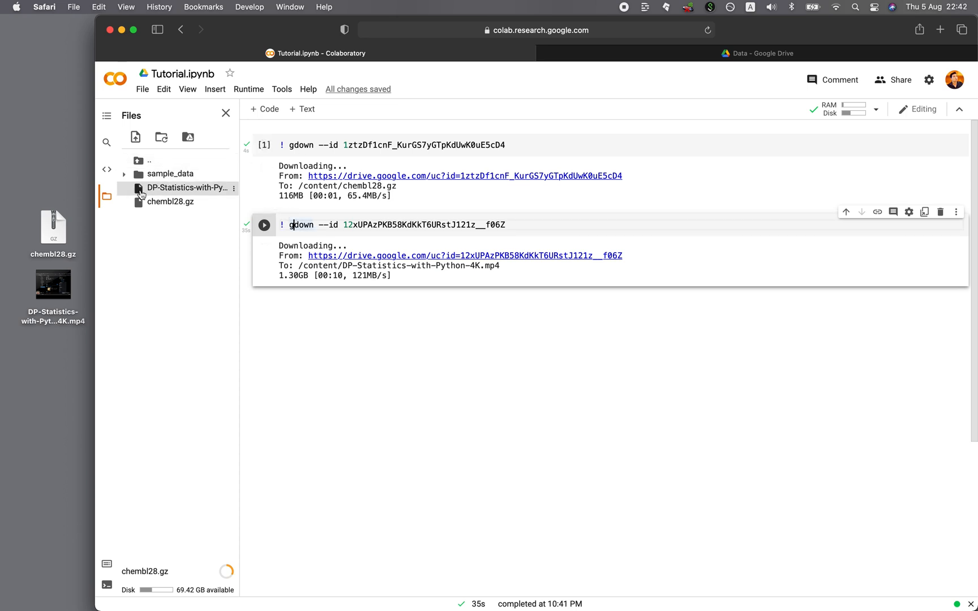
pyautogui.moveTo(108, 171)
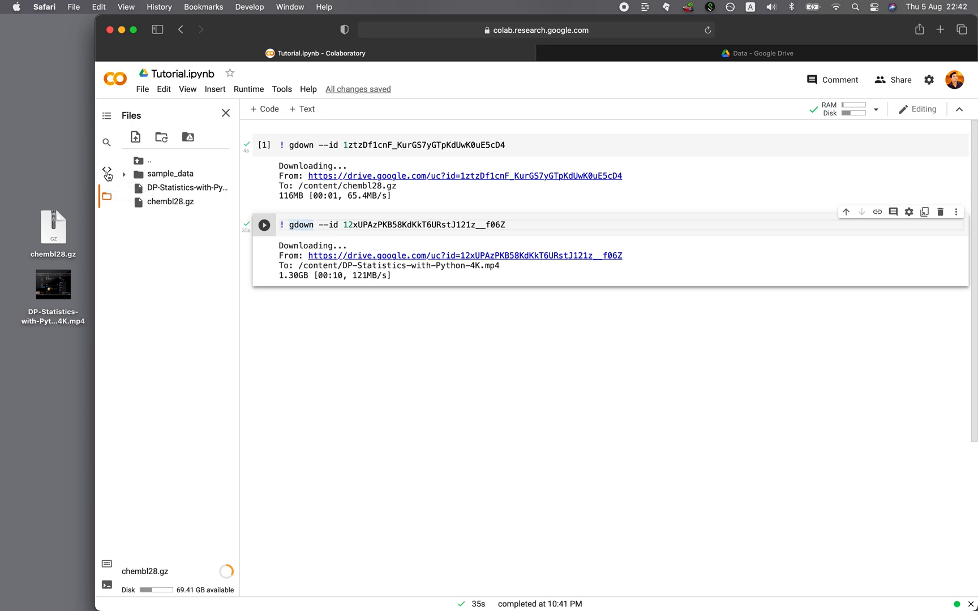
pyautogui.moveTo(107, 175)
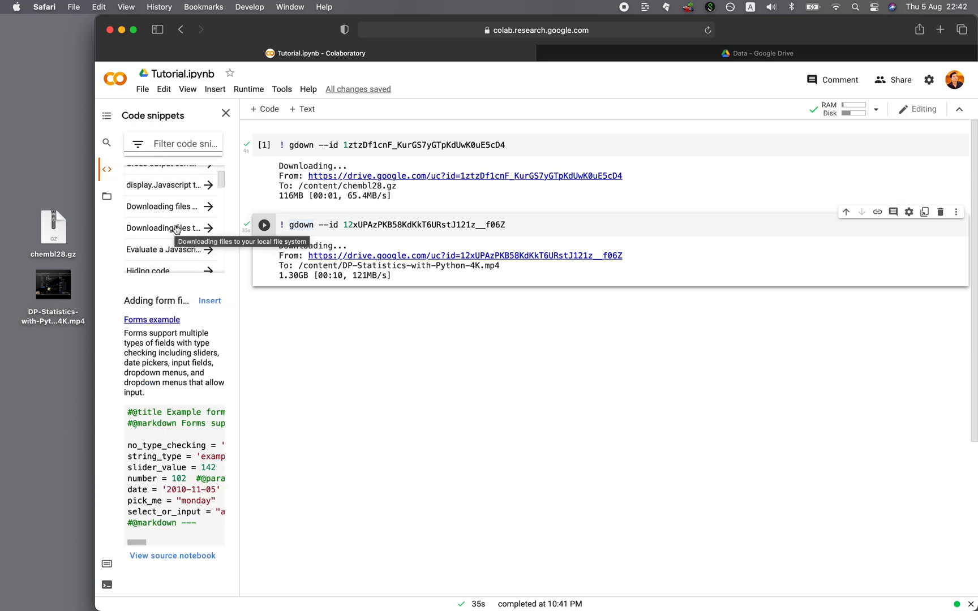
pyautogui.moveTo(157, 250)
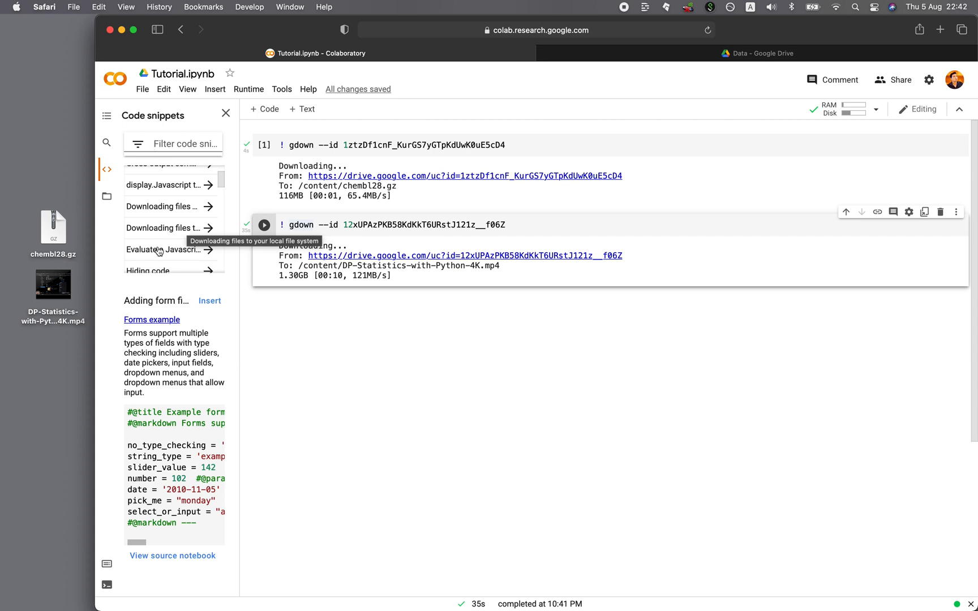
pyautogui.moveTo(161, 207)
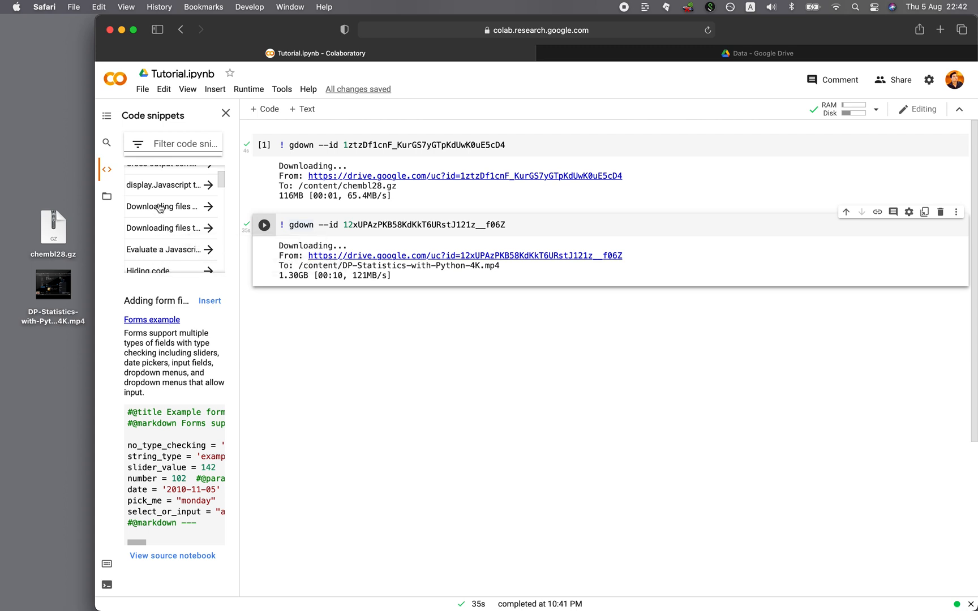
# Insert the 'Downloading files from Google Drive' PyDrive snippet as a third cell.
pyautogui.click(162, 207)
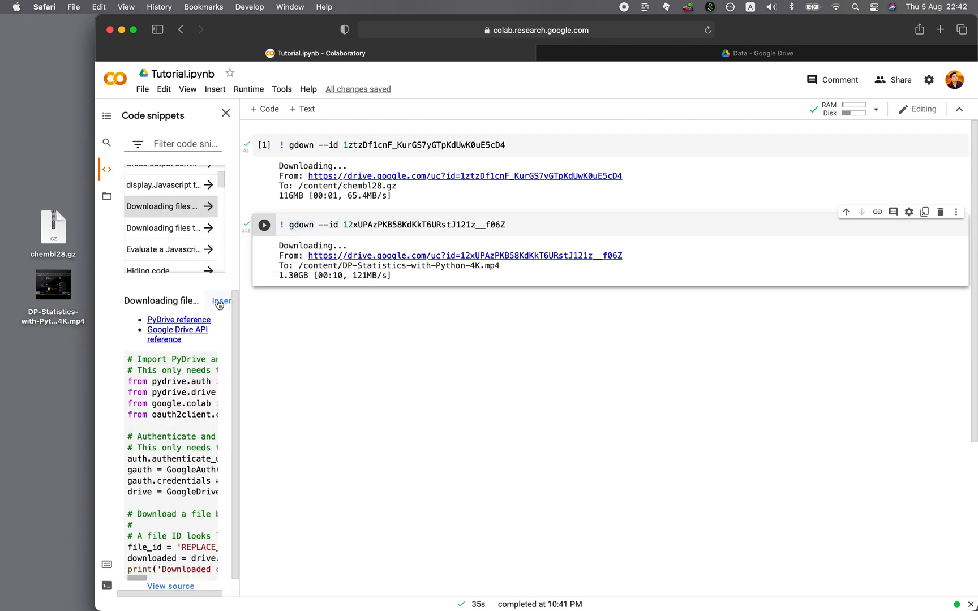
pyautogui.click(220, 301)
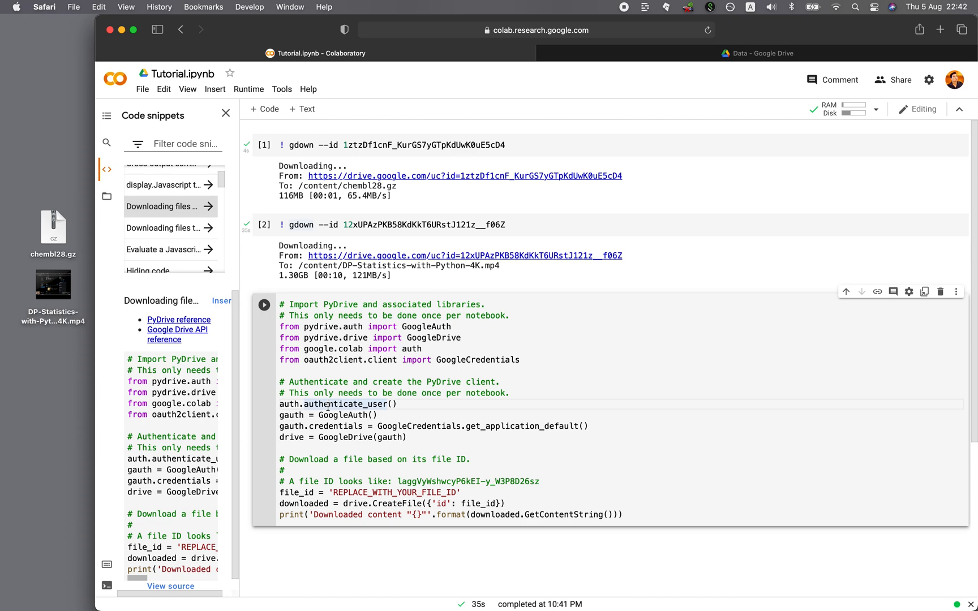
# Finish the video's link sharing with Done in Drive and go back to the notebook.
pyautogui.click(758, 54)
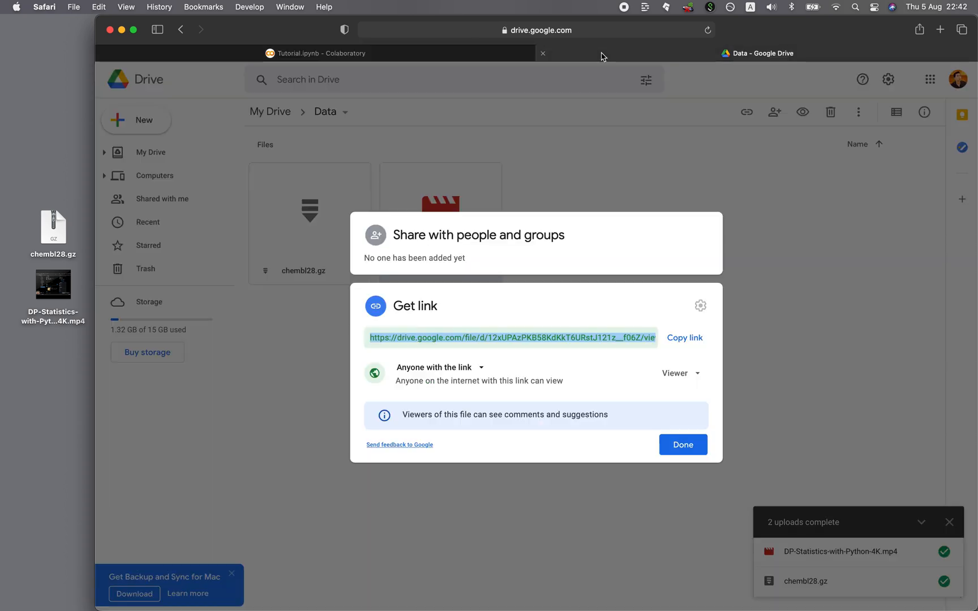
pyautogui.click(683, 445)
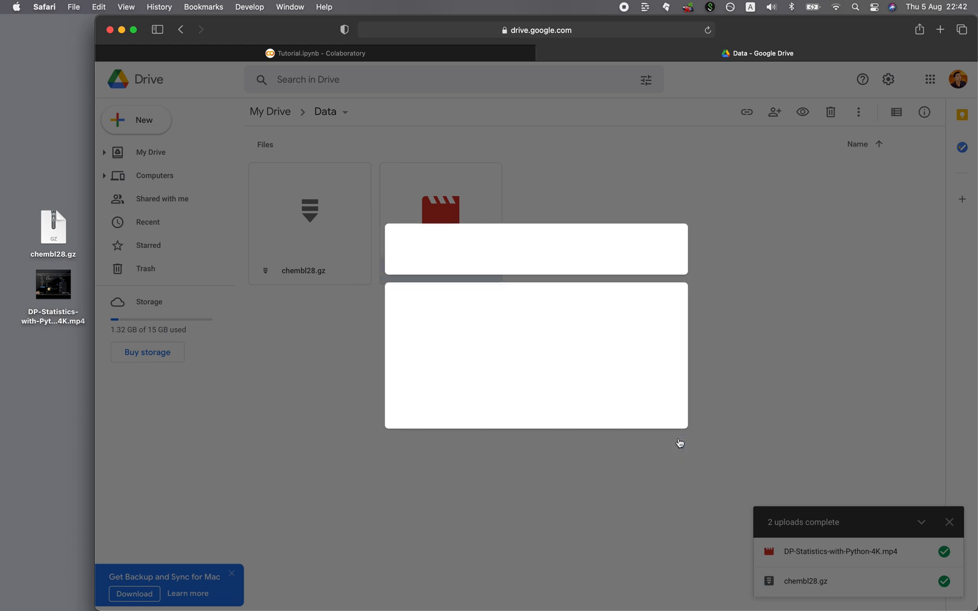
pyautogui.click(434, 212)
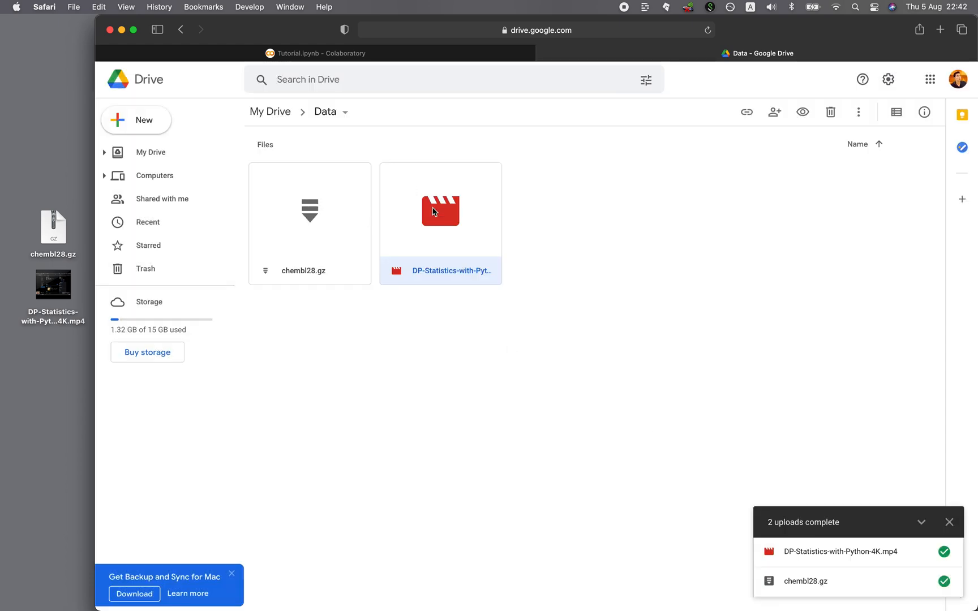
pyautogui.click(315, 53)
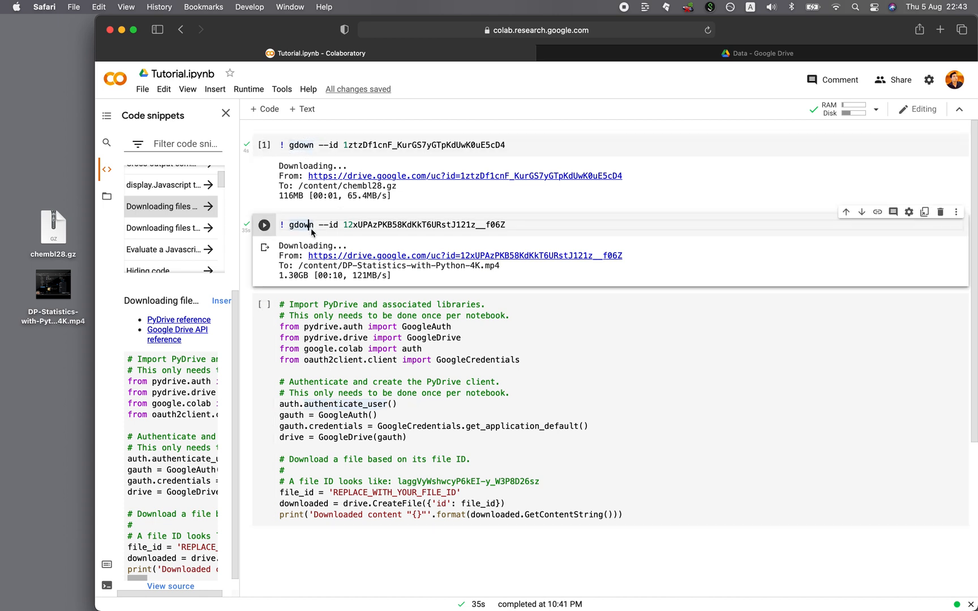
pyautogui.moveTo(568, 283)
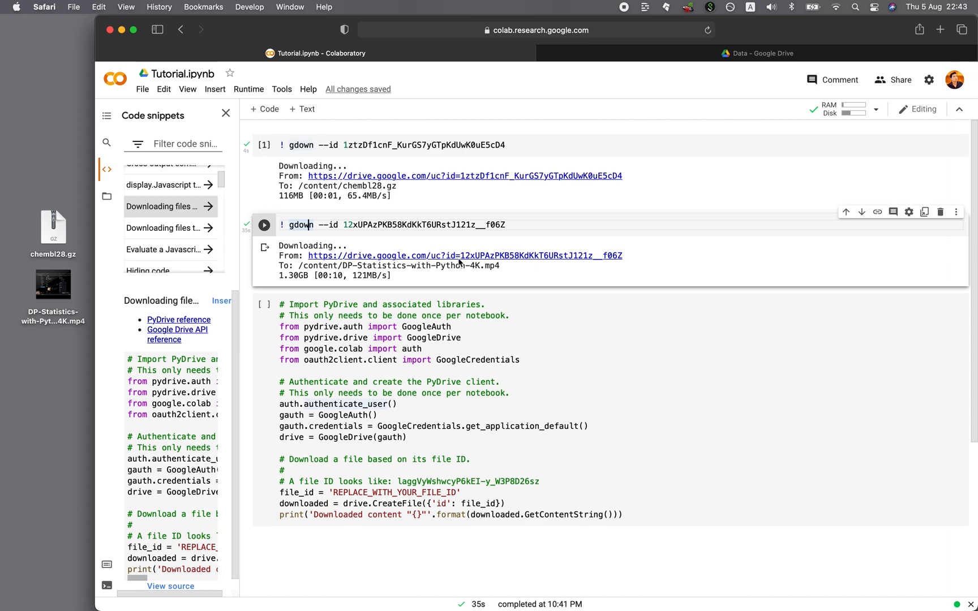
# Show the session's file list with the mp4 and chembl28.gz again.
pyautogui.click(107, 196)
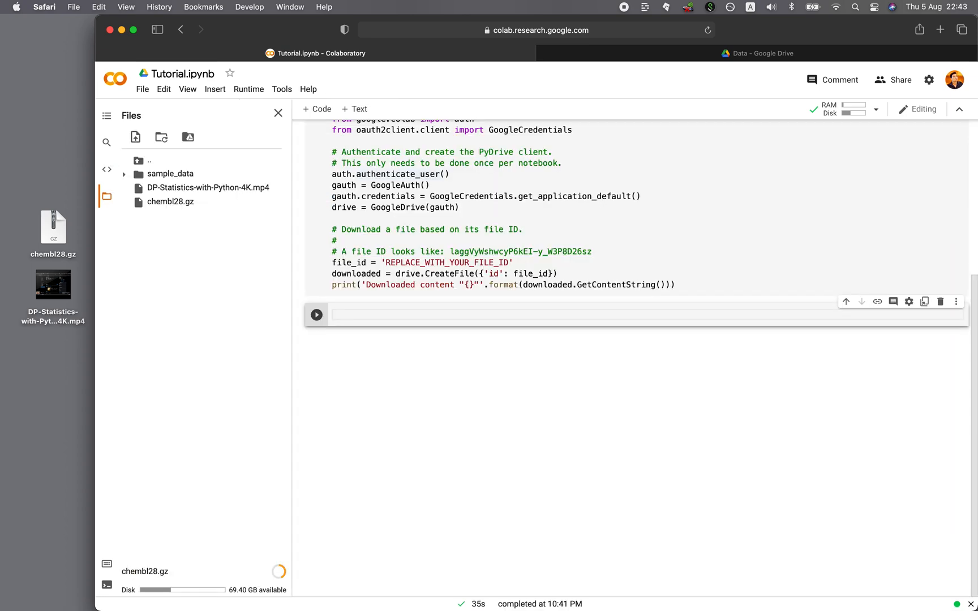